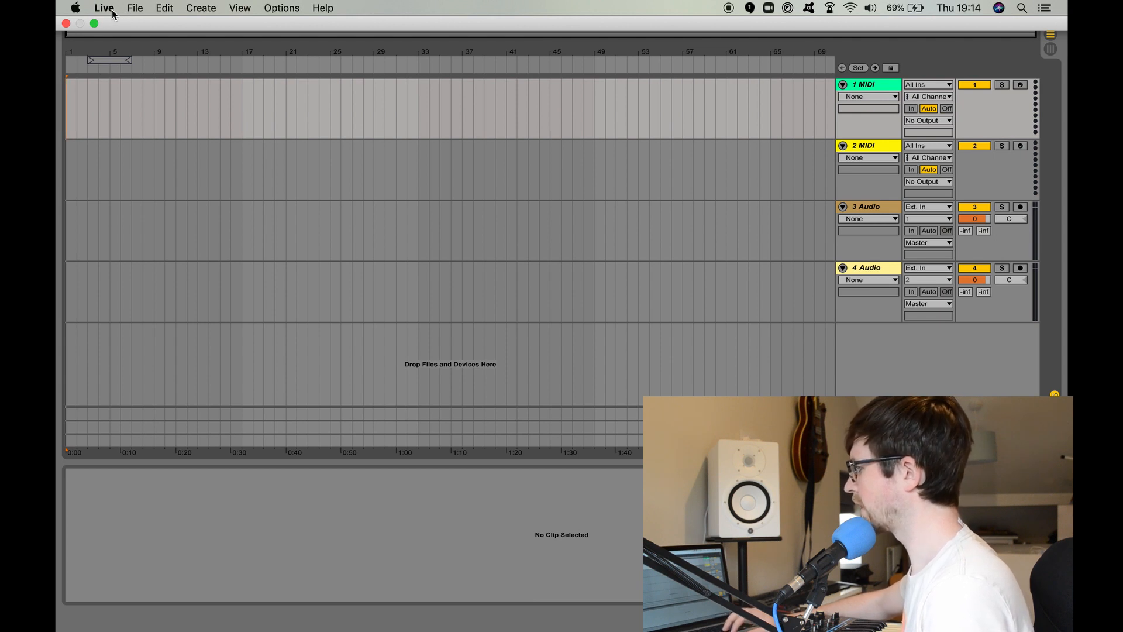
- Open Live's Preferences on the Audio page from the Live menu
click(103, 9)
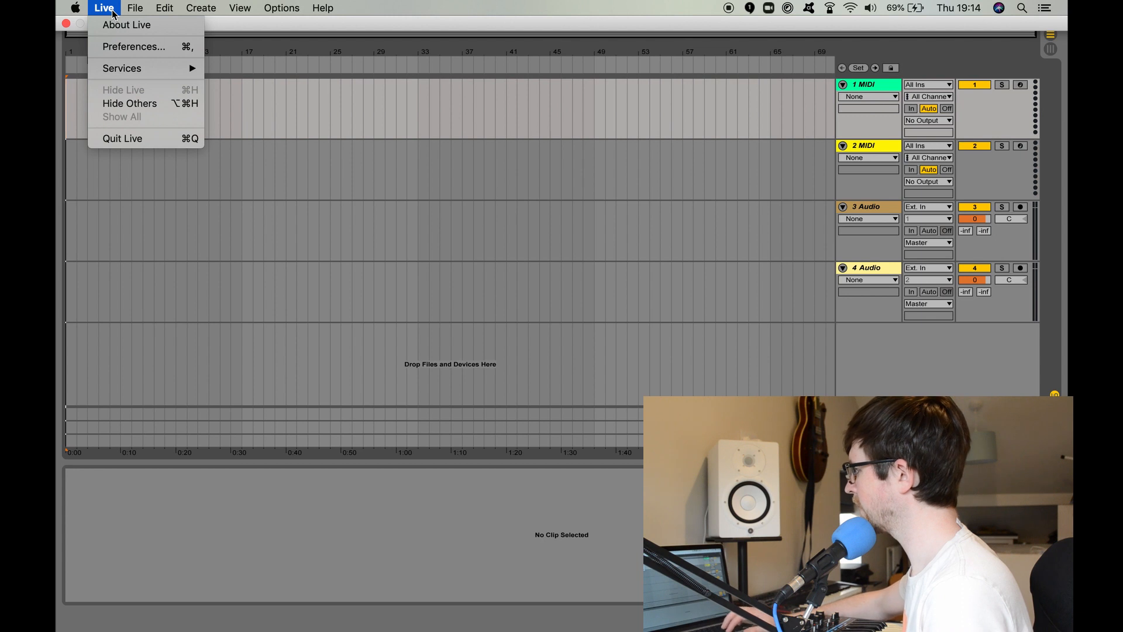
click(133, 47)
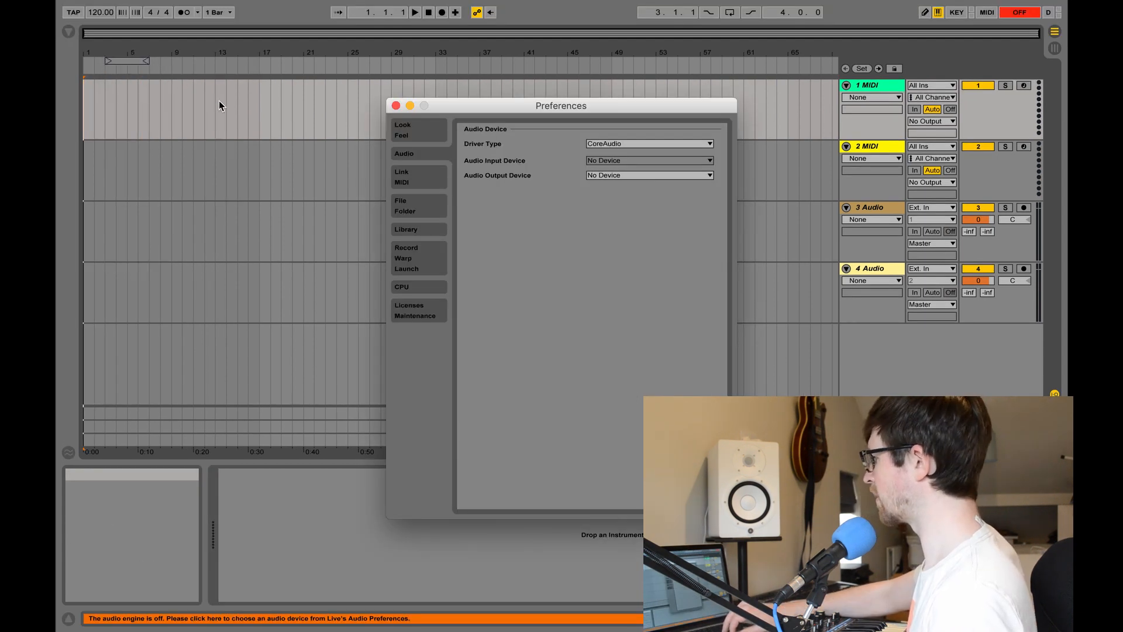
- Choose Scarlett 2i4 USB (2 In, 4 Out) as the Audio Input Device
drag(560, 105, 461, 63)
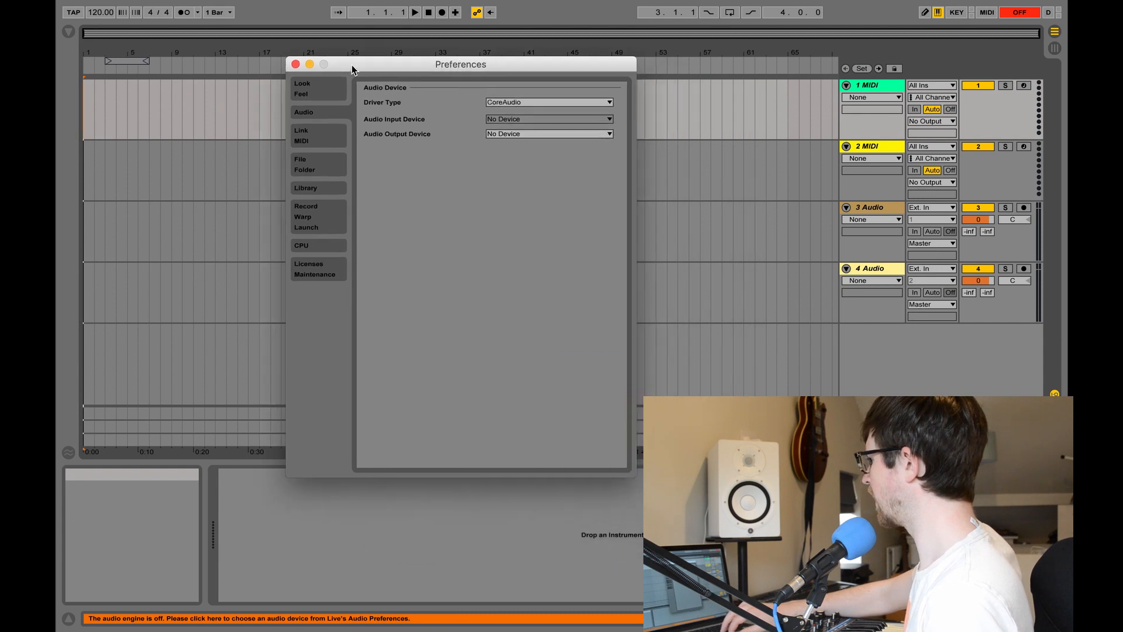
drag(460, 63, 454, 60)
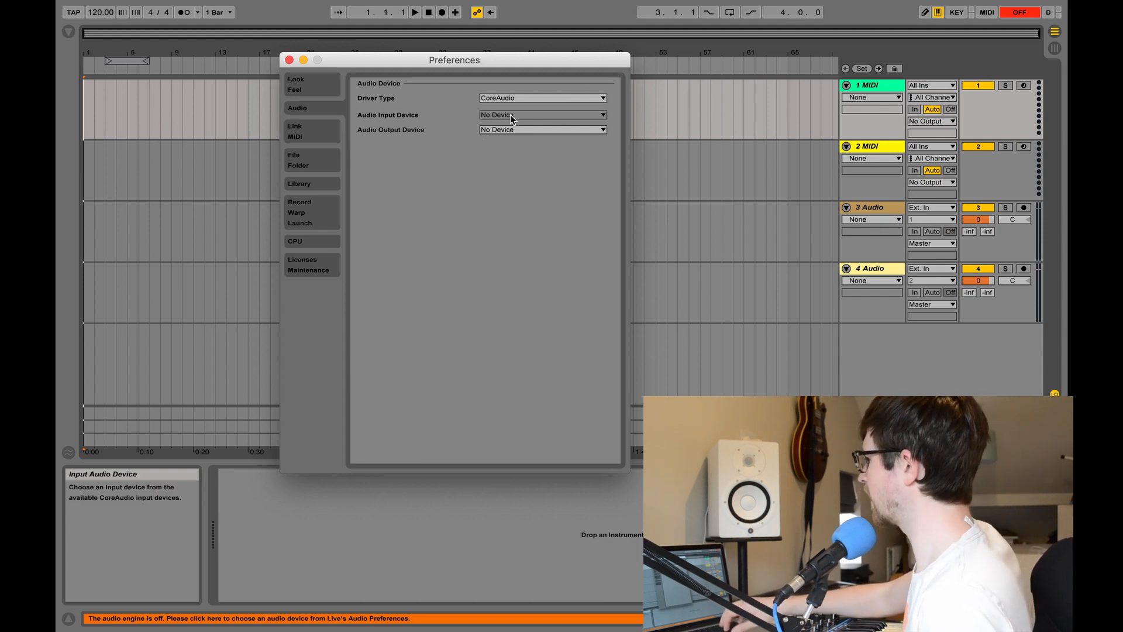
click(542, 115)
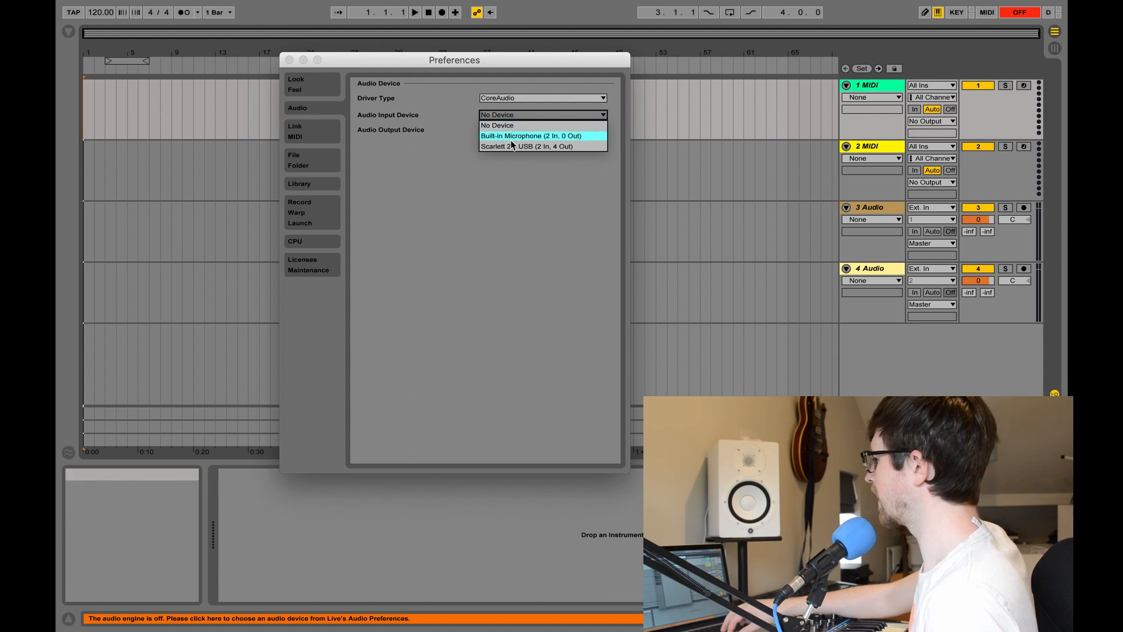
mouse_move(516, 146)
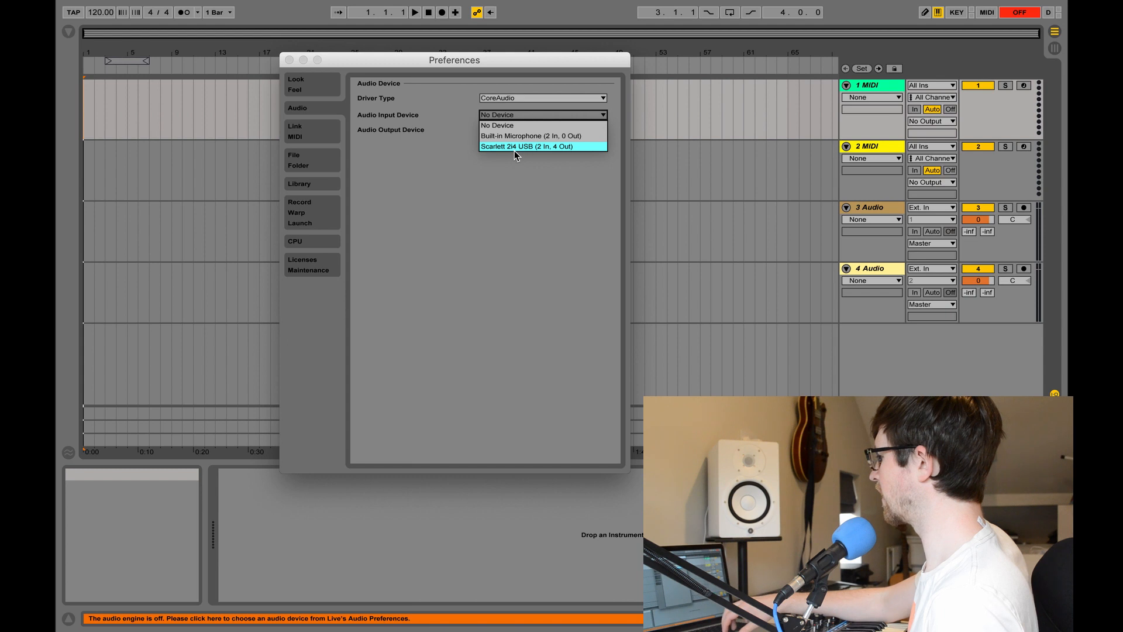
click(526, 146)
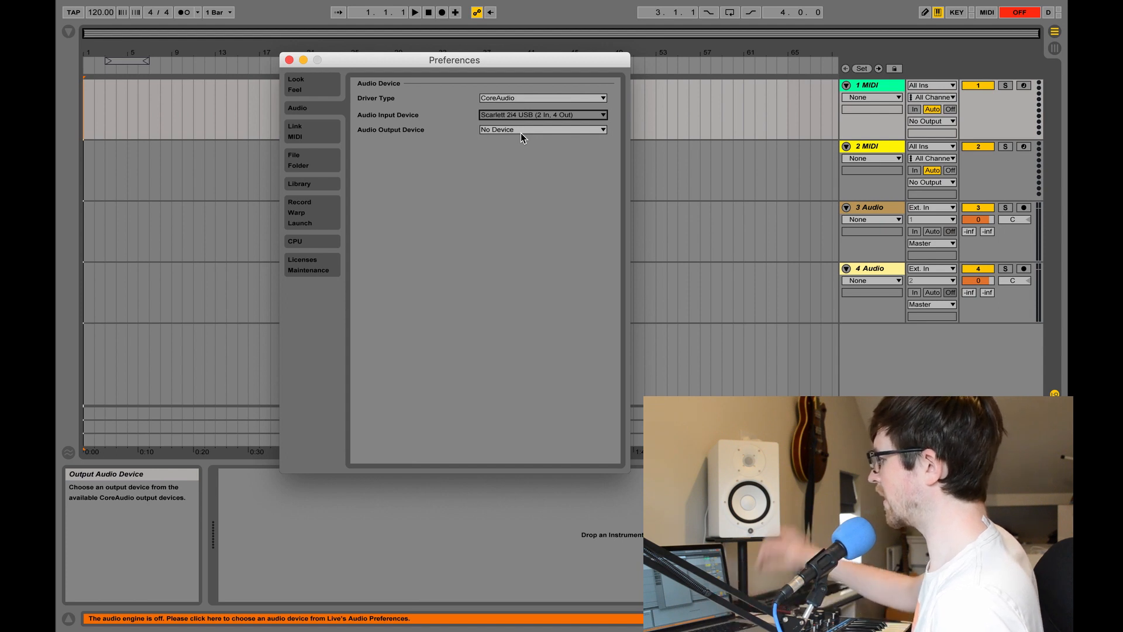
- Choose Scarlett 2i4 USB as the Audio Output Device and close Preferences
click(540, 130)
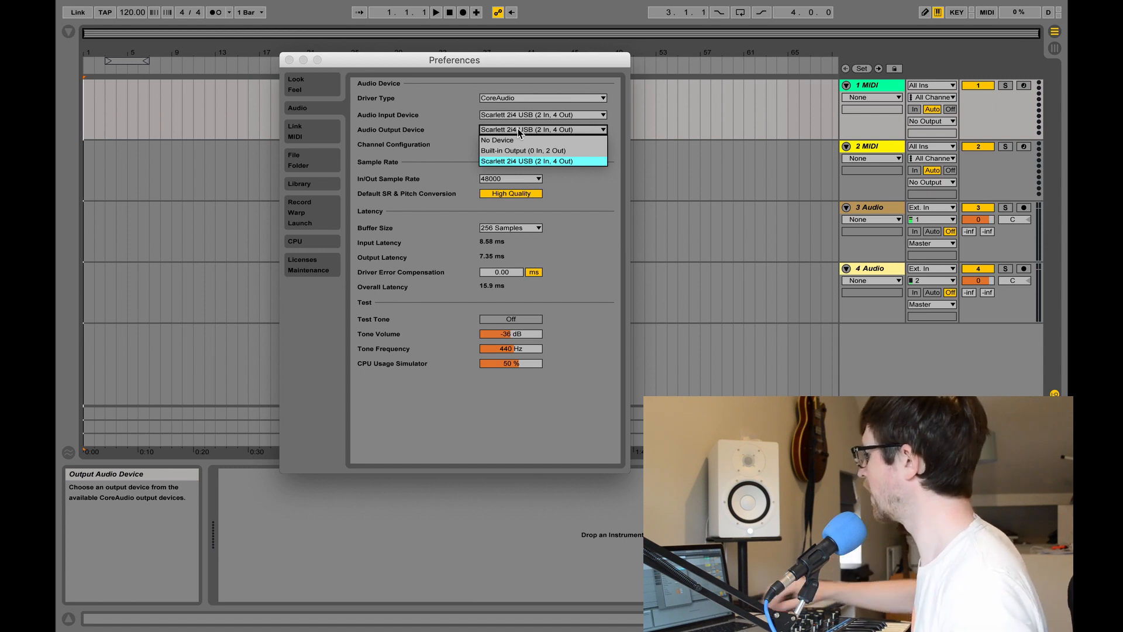
mouse_move(525, 150)
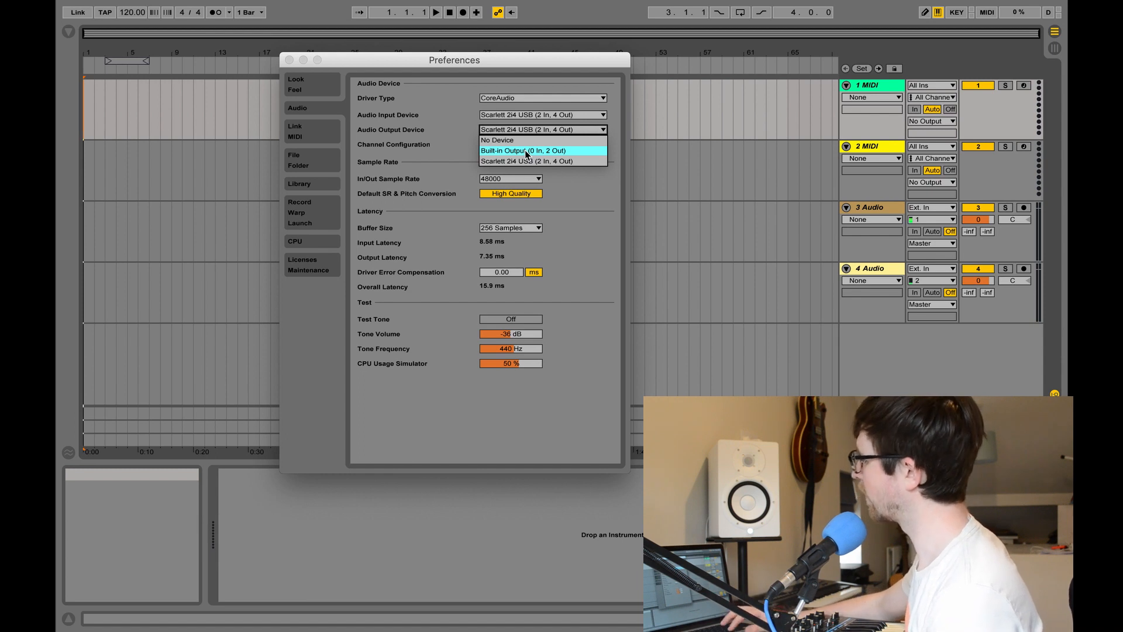
mouse_move(526, 161)
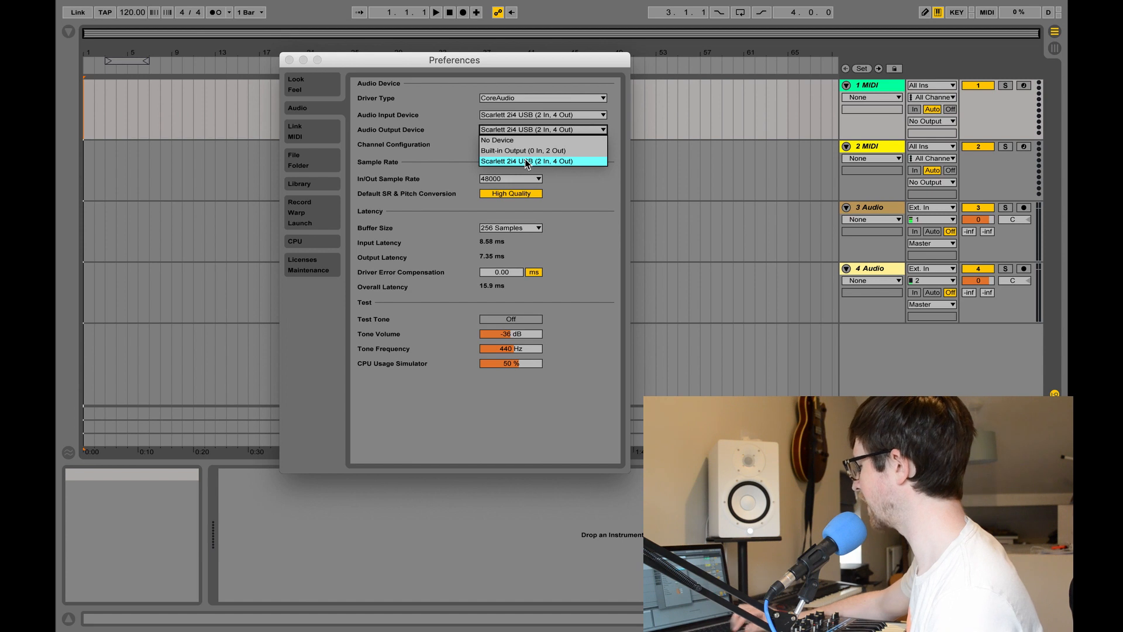
click(526, 160)
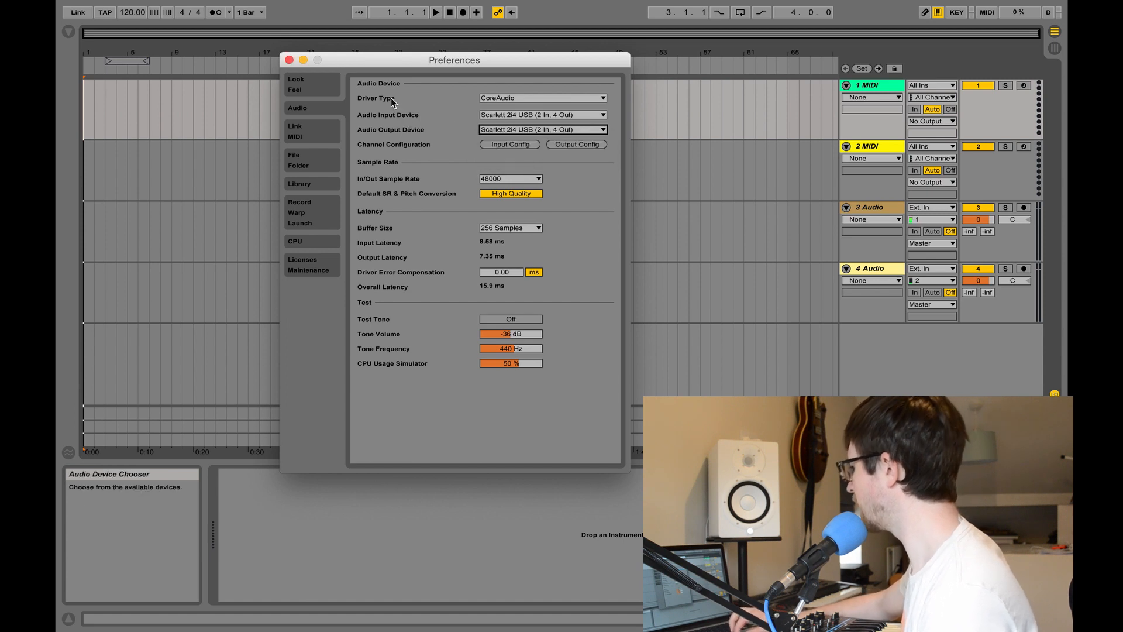
click(289, 60)
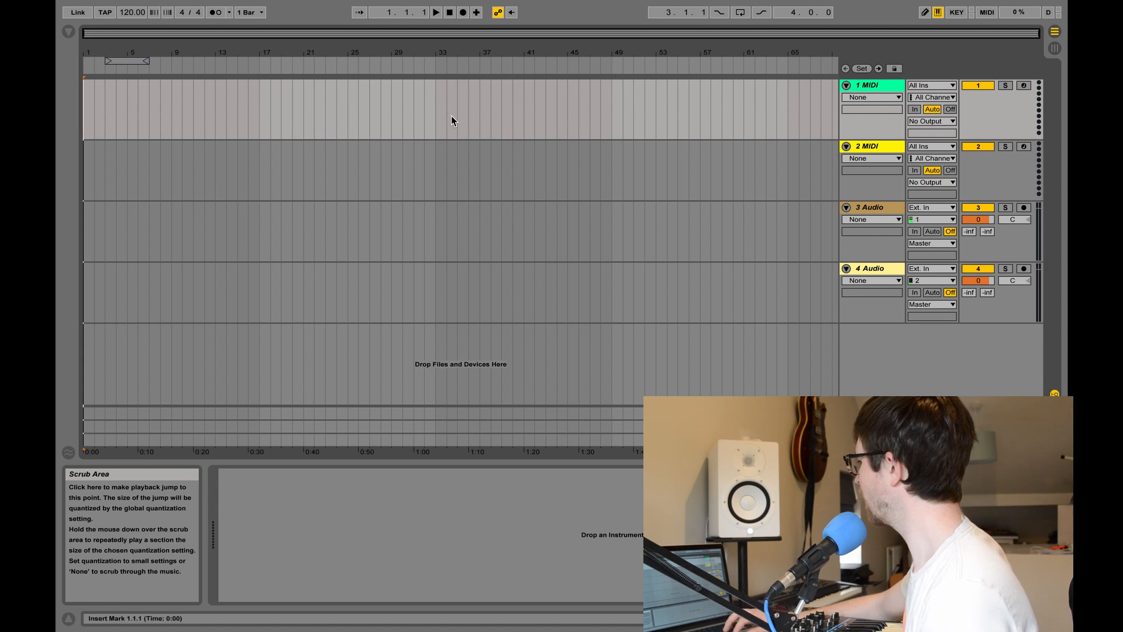
- Set track 3 Audio's Ext. In input channel to 2
click(931, 218)
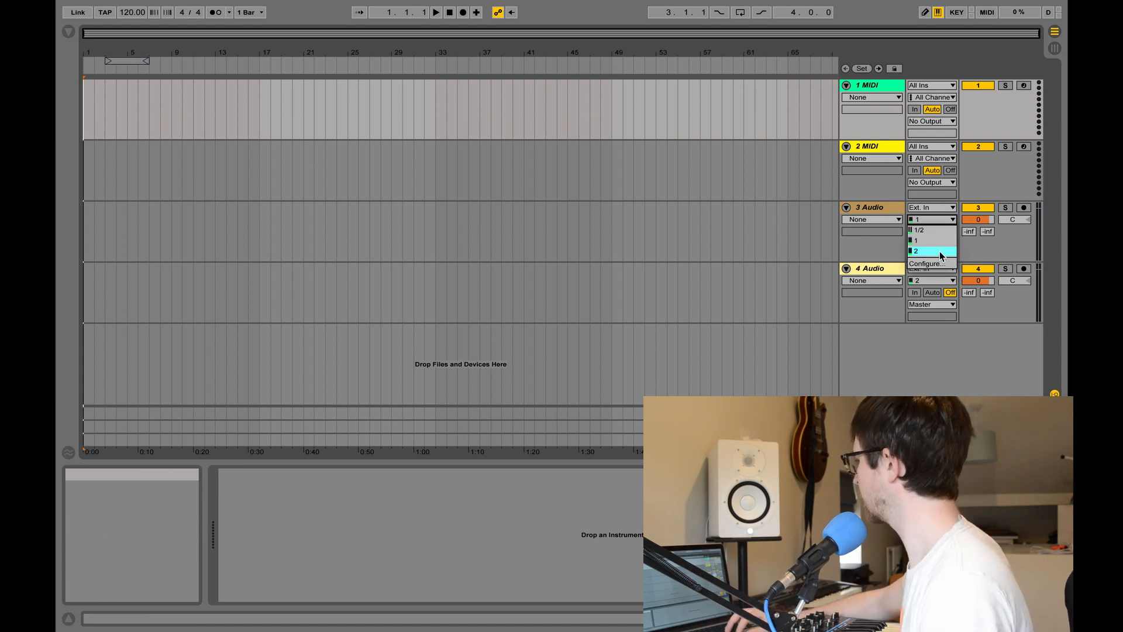
click(914, 239)
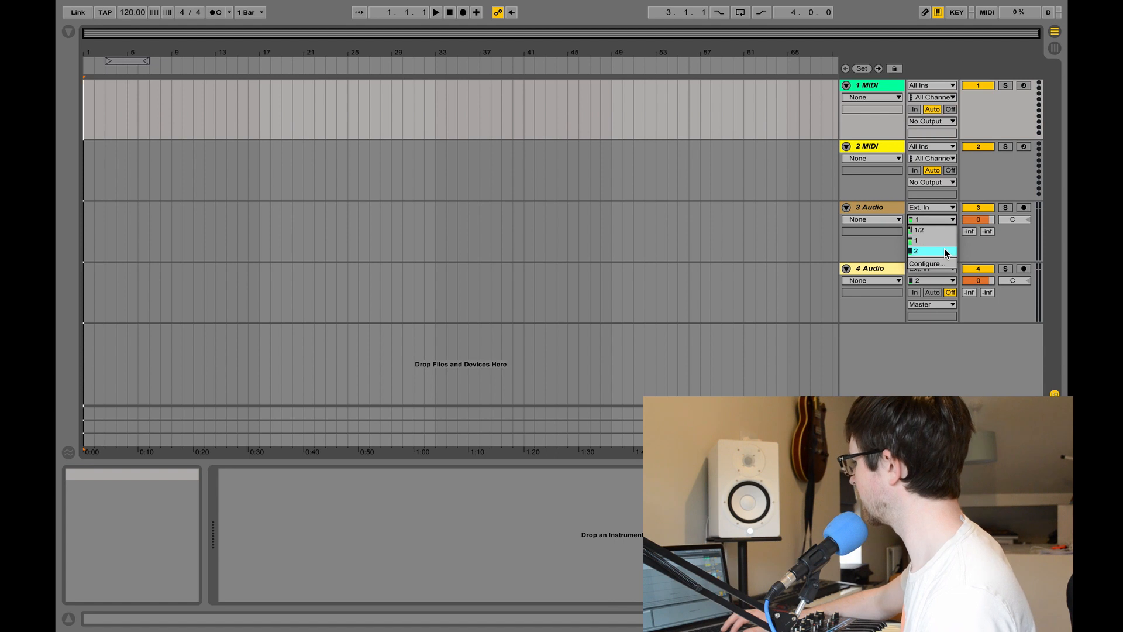
click(917, 238)
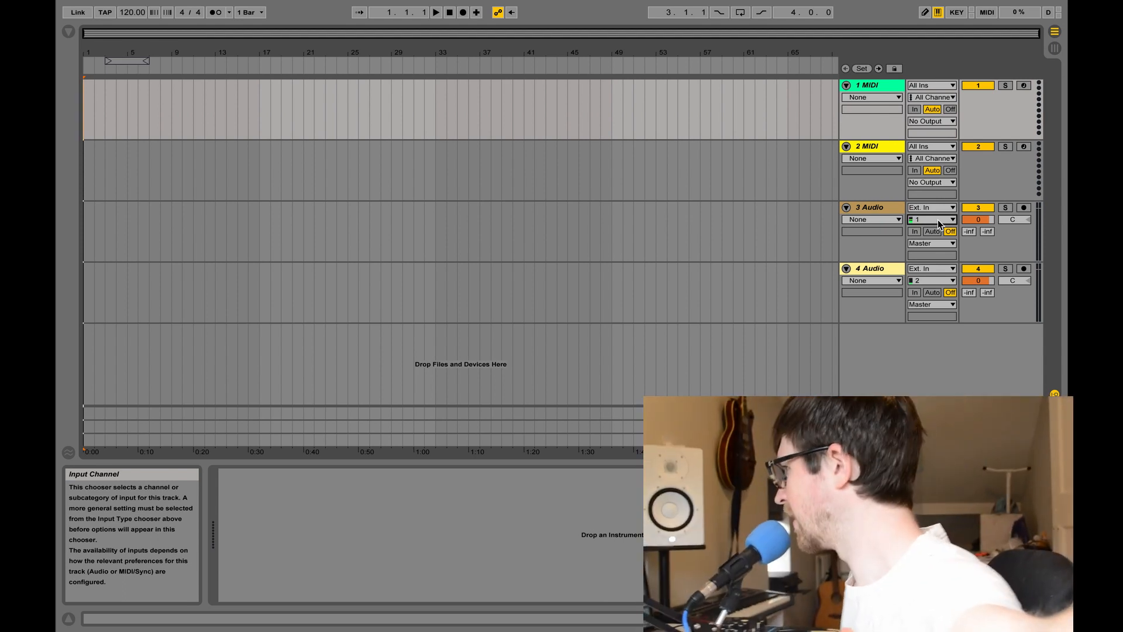
click(931, 218)
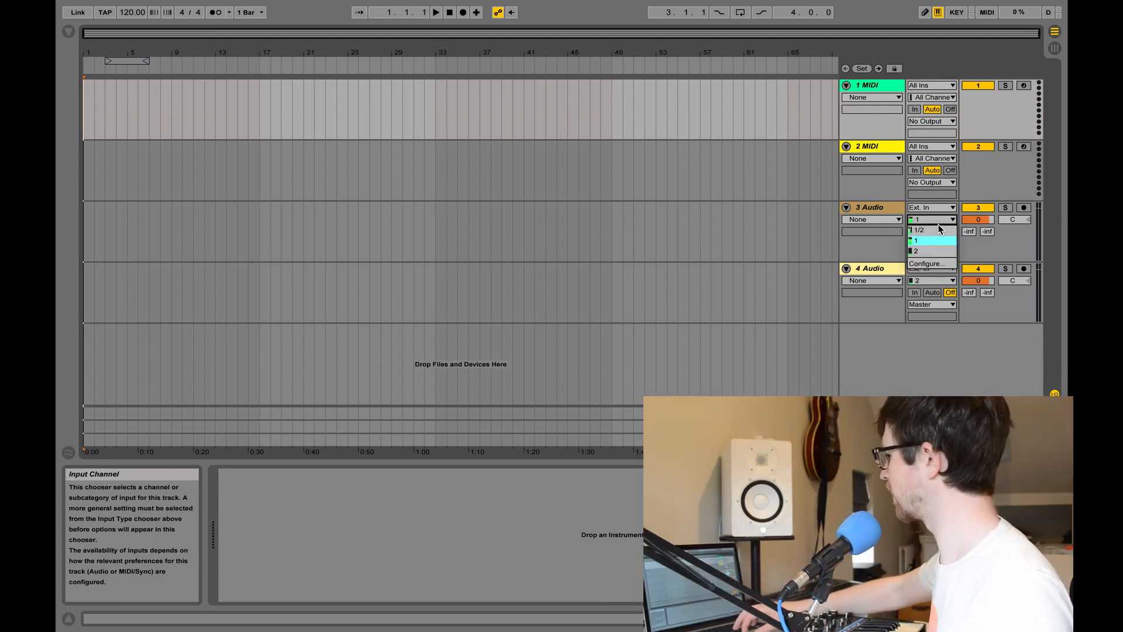
click(917, 250)
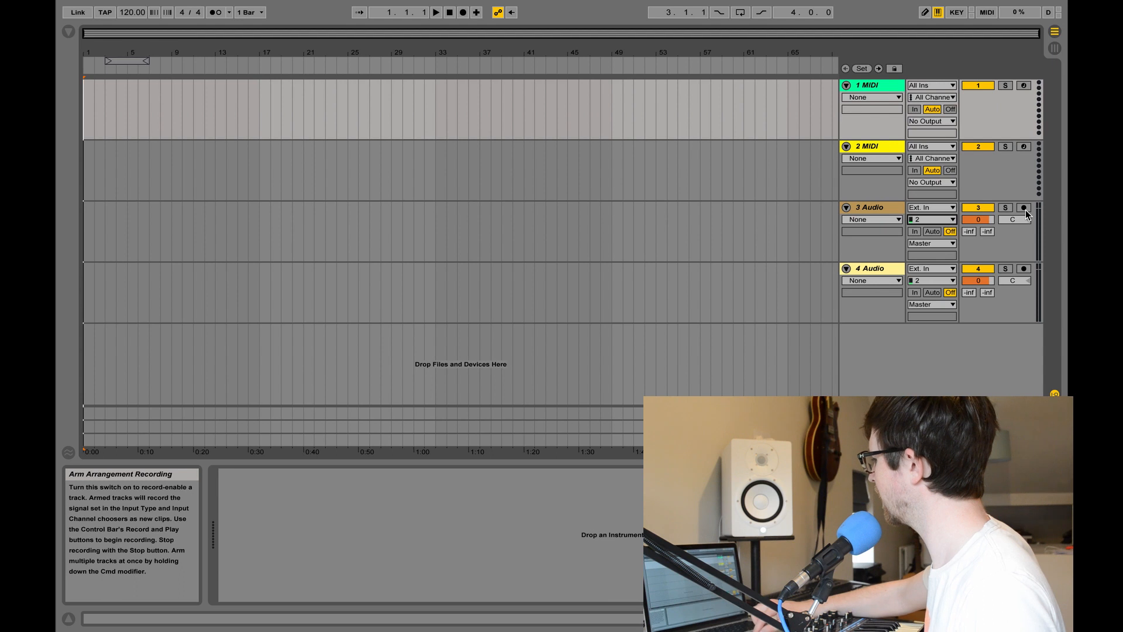
- Arm track 3 Audio so it monitors the signal from input 2
click(1024, 207)
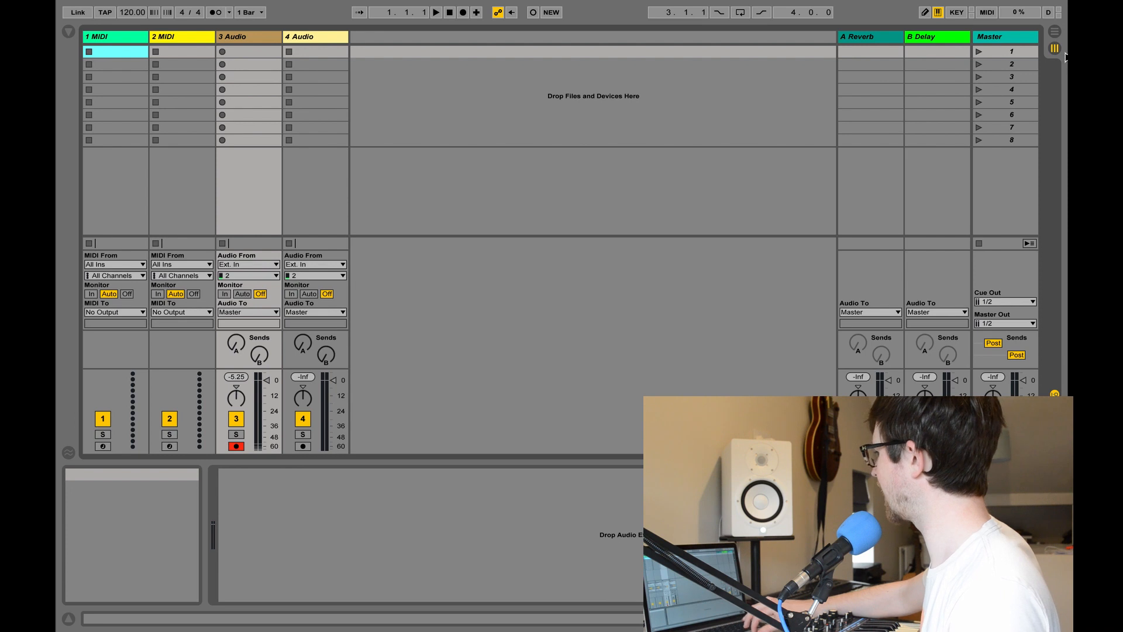
- Back in Arrangement view, start Arrangement Record so track 3 captures input 2
click(1054, 31)
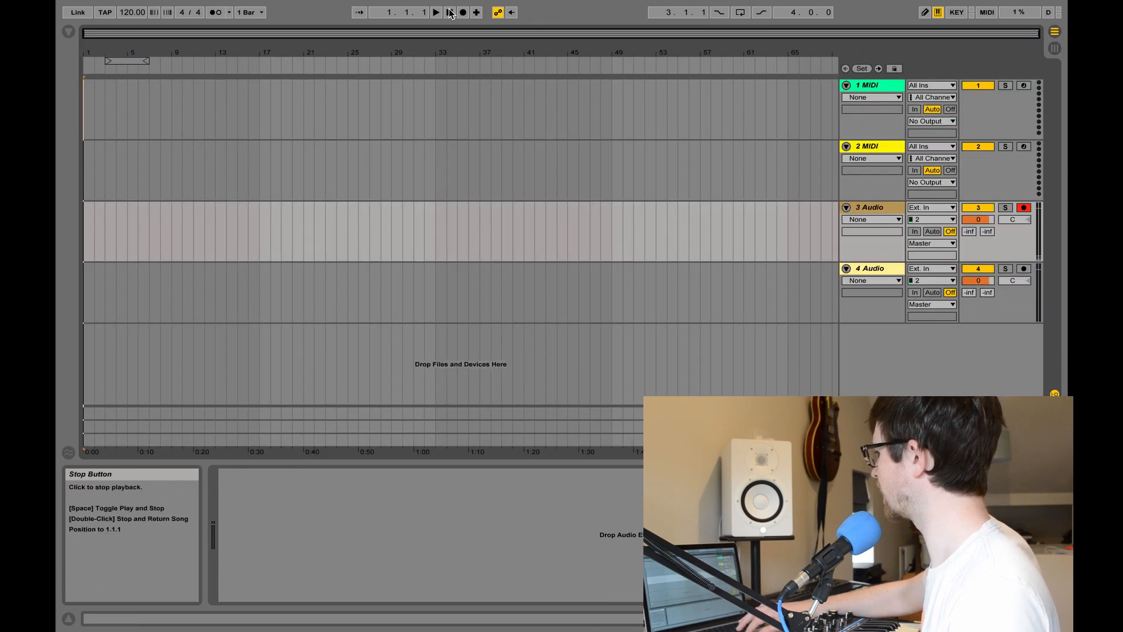
mouse_move(464, 12)
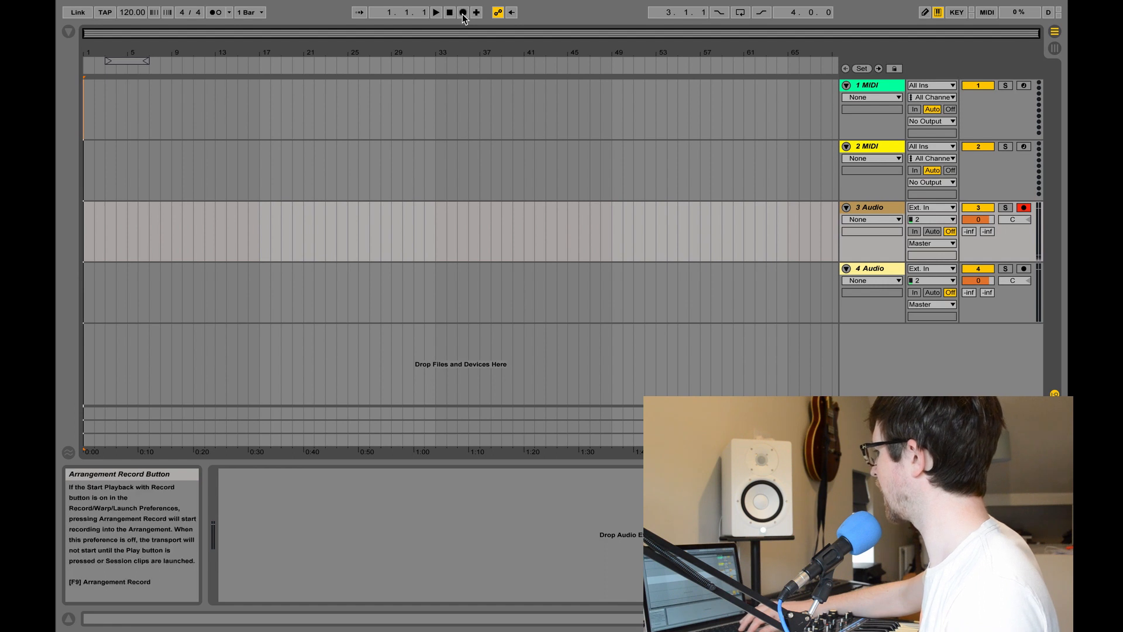
click(435, 12)
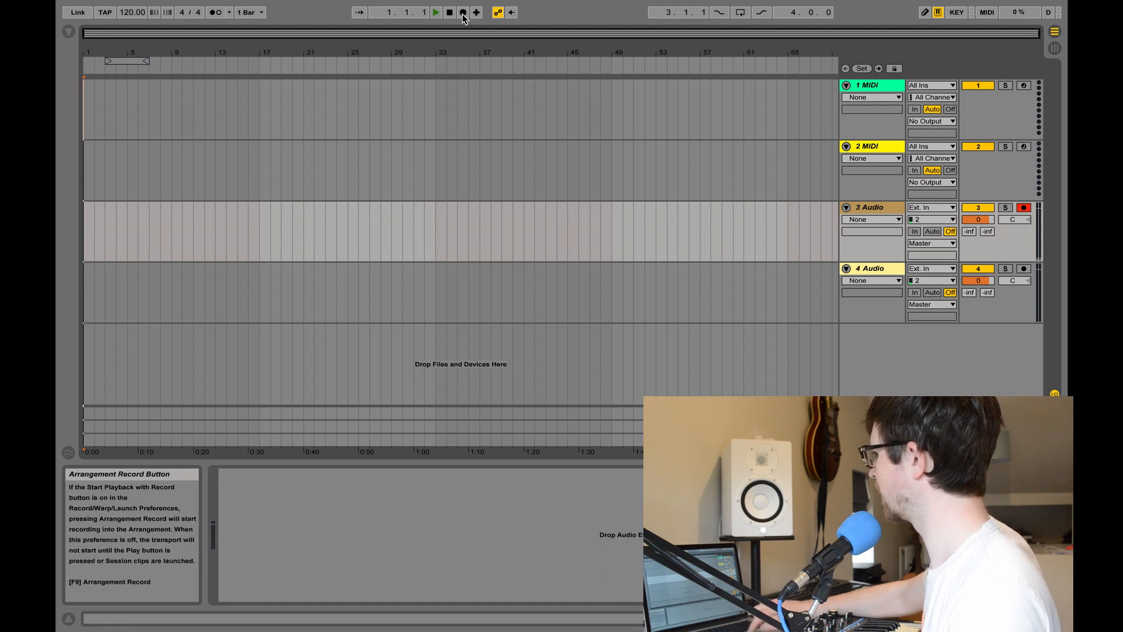
click(464, 12)
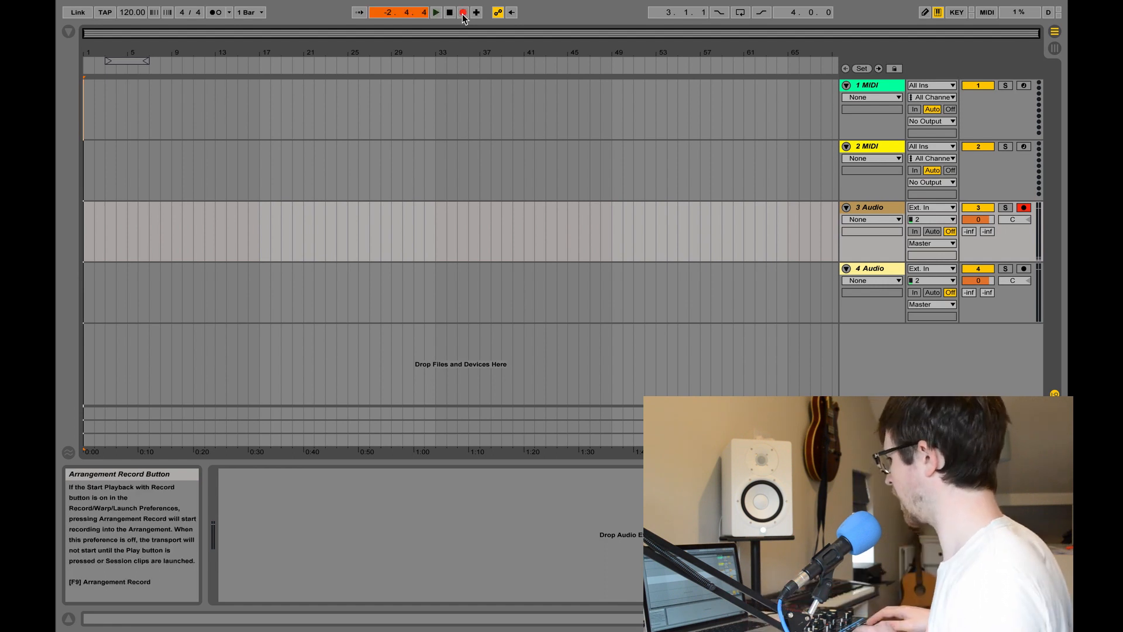
click(436, 11)
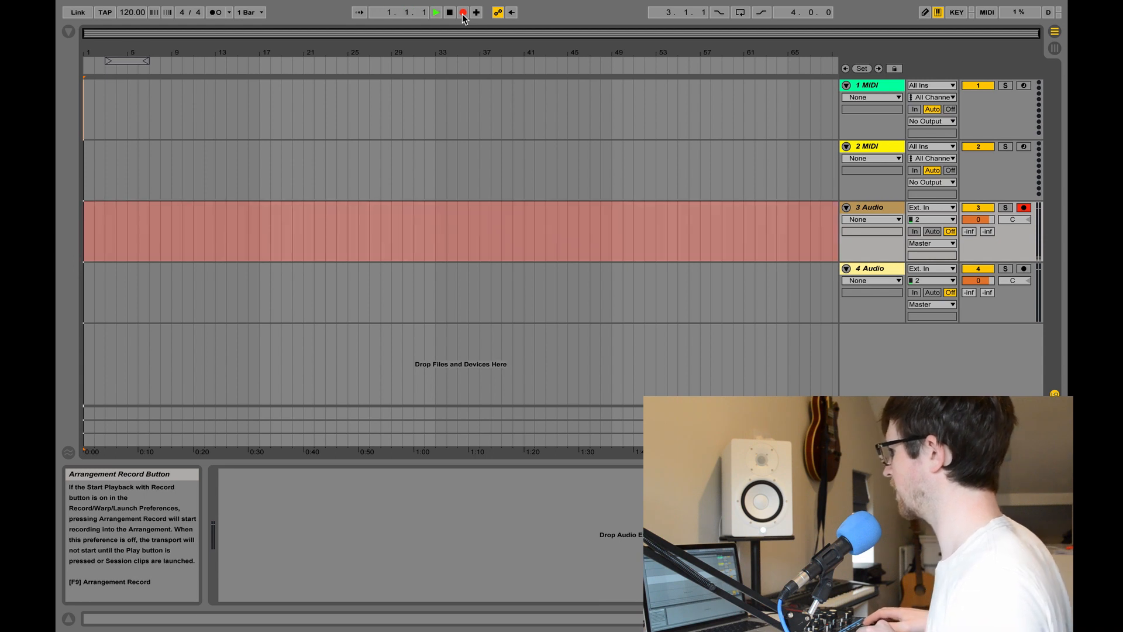